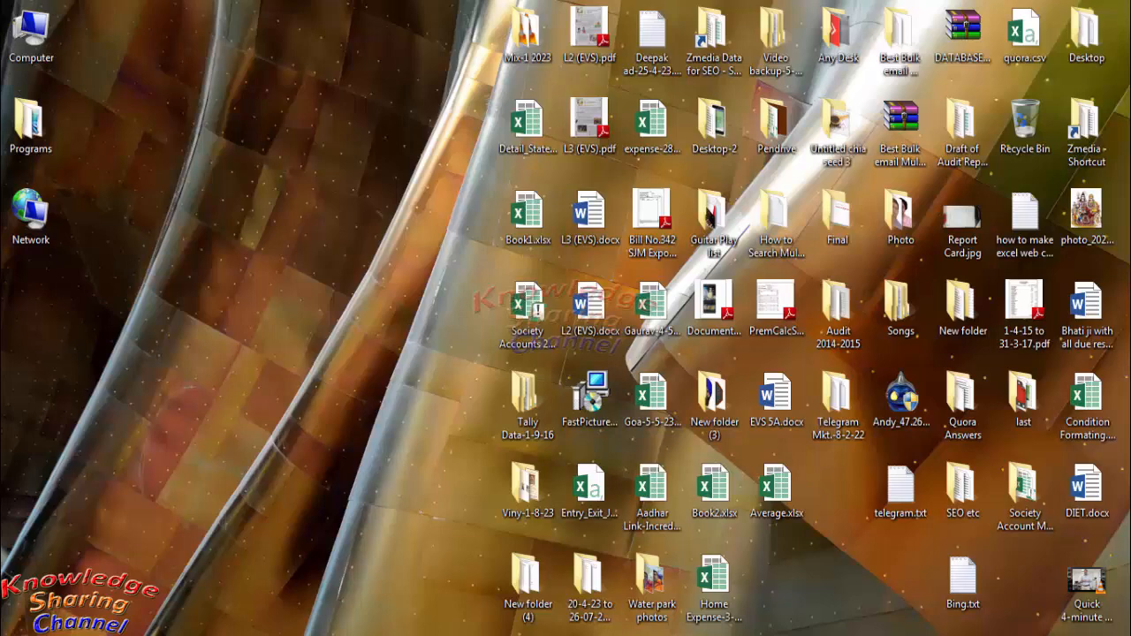
mouse_move(195, 592)
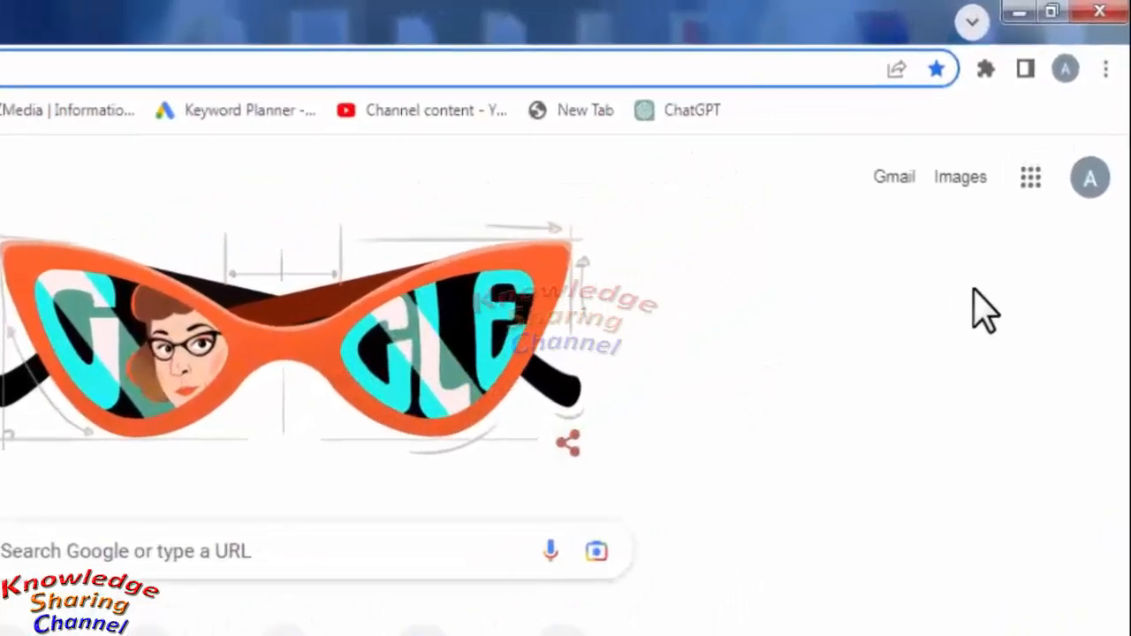
Step: Reach Chrome's Settings page from the three-dot menu
click(1106, 68)
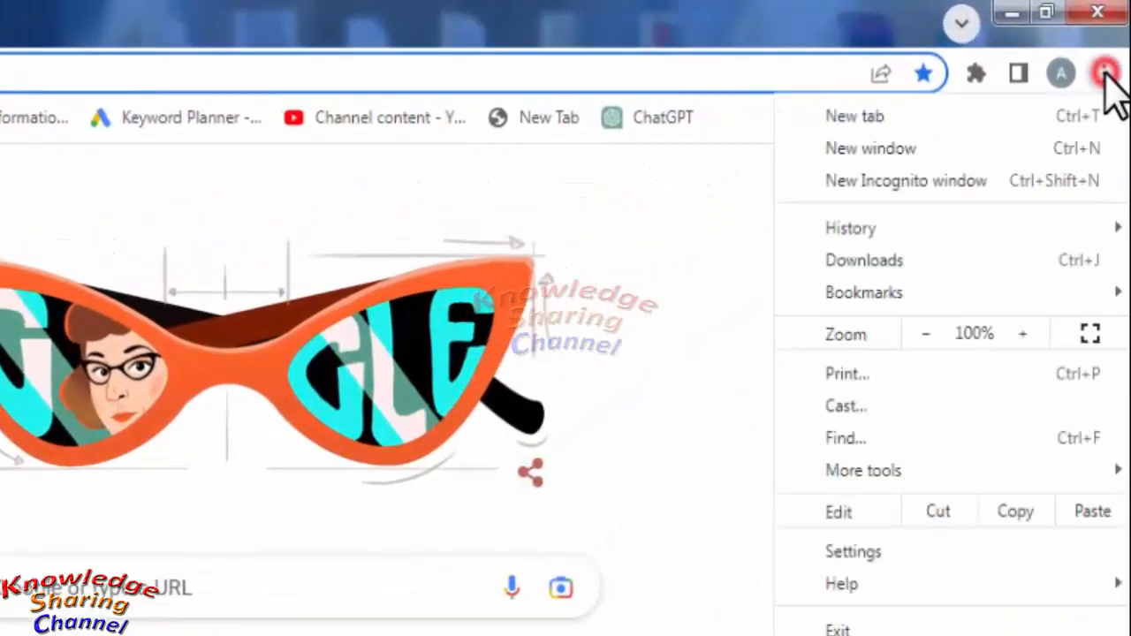
mouse_move(871, 548)
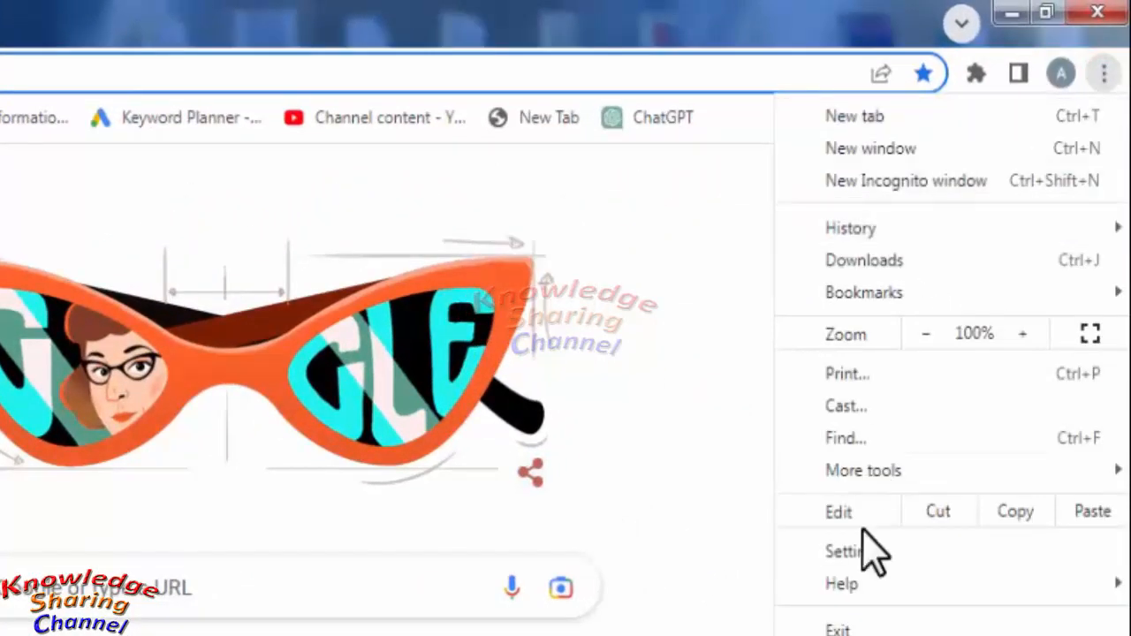
click(846, 551)
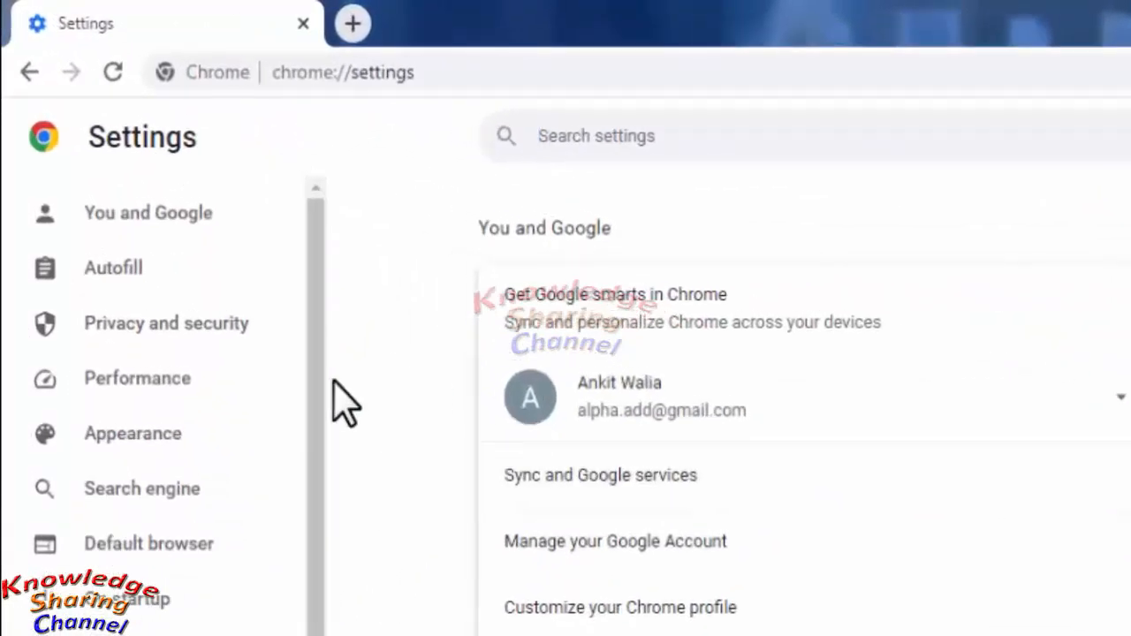
Step: Show the Performance section with Memory Saver and its always-active sites list
click(137, 378)
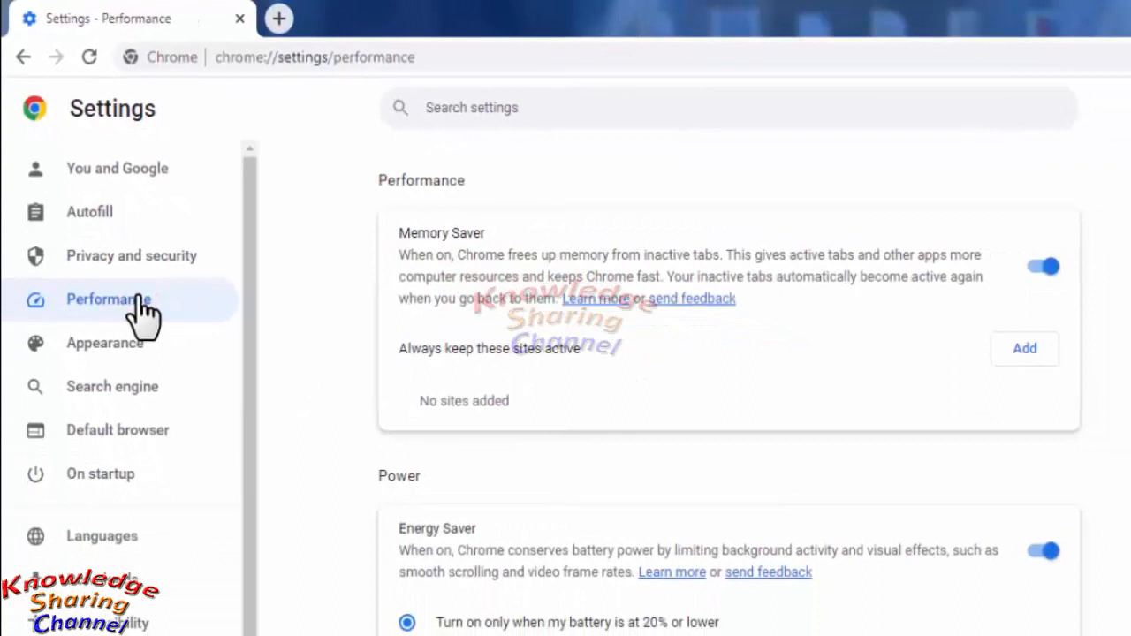
mouse_move(341, 279)
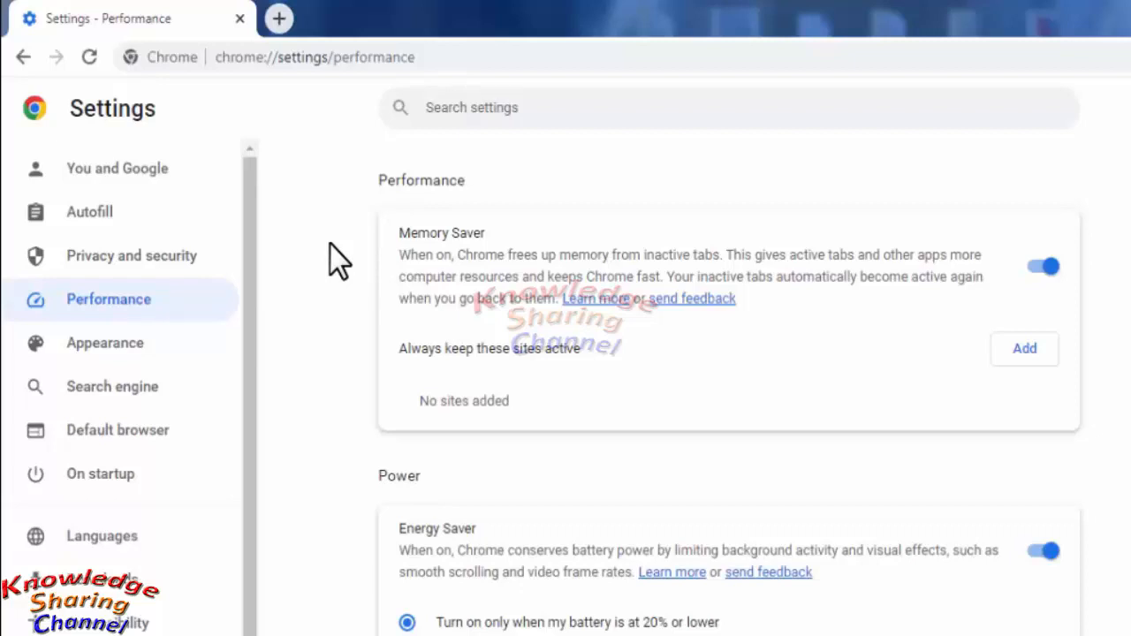
mouse_move(588, 389)
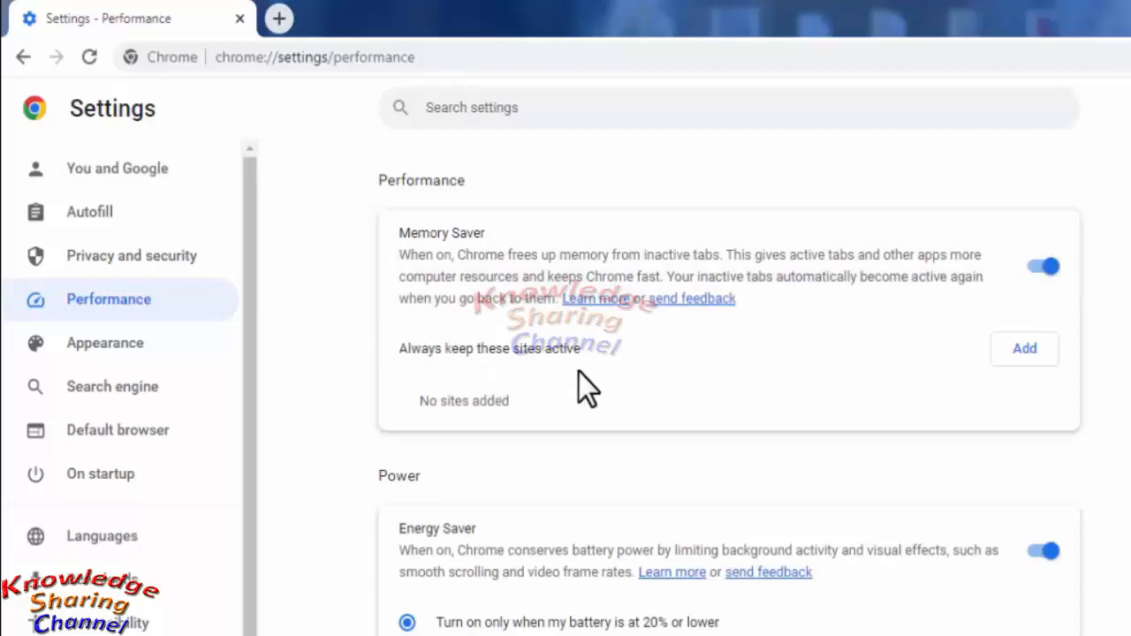
mouse_move(605, 371)
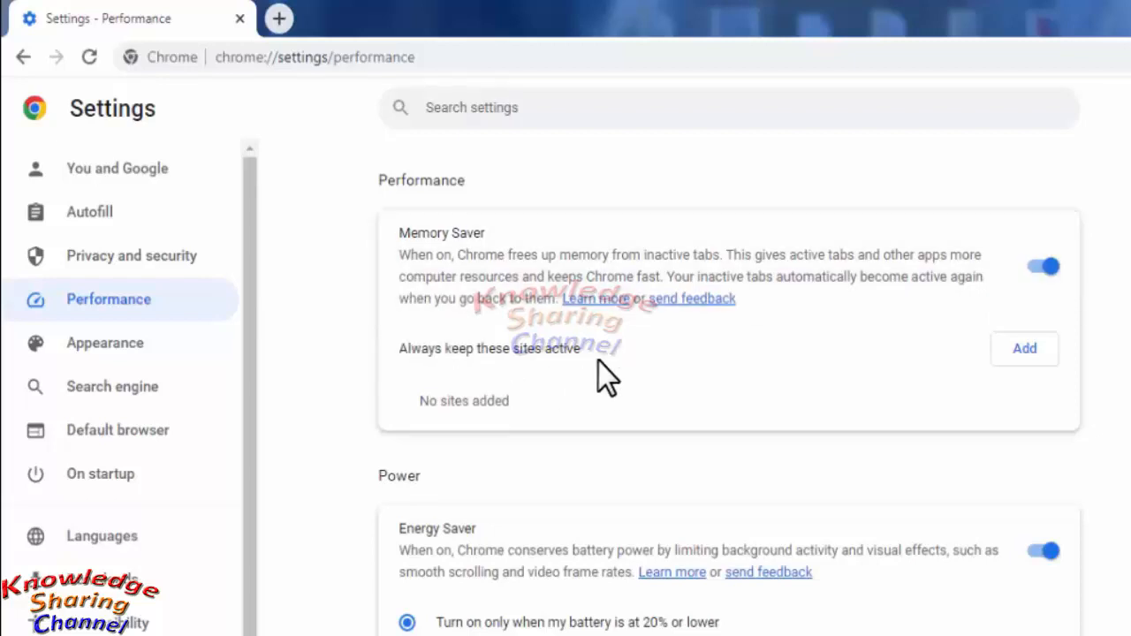
mouse_move(619, 389)
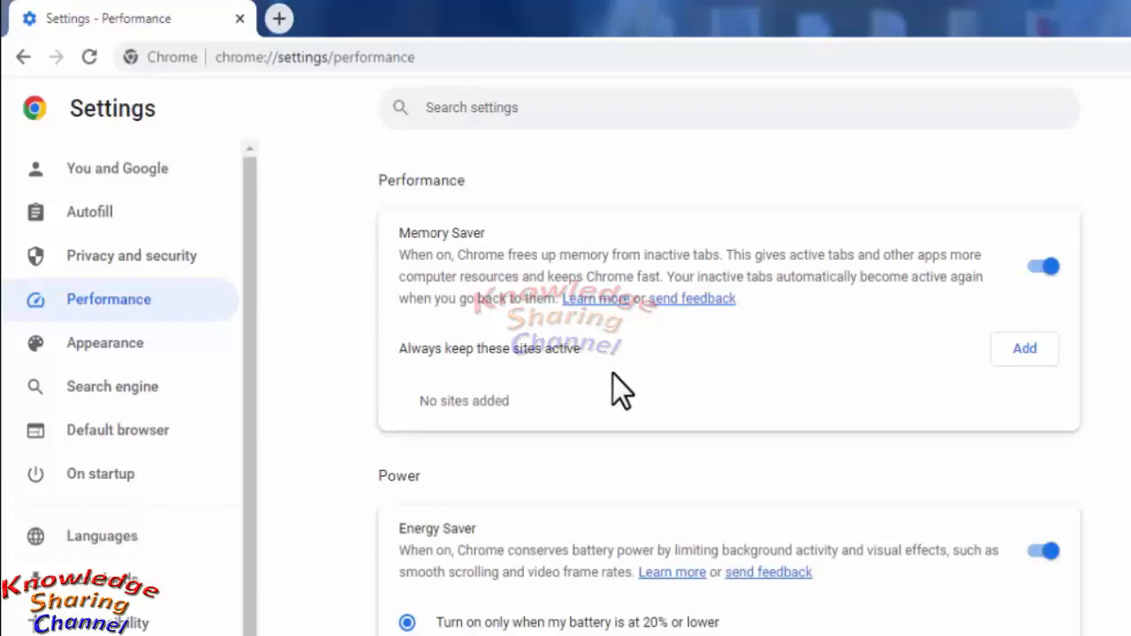
mouse_move(661, 384)
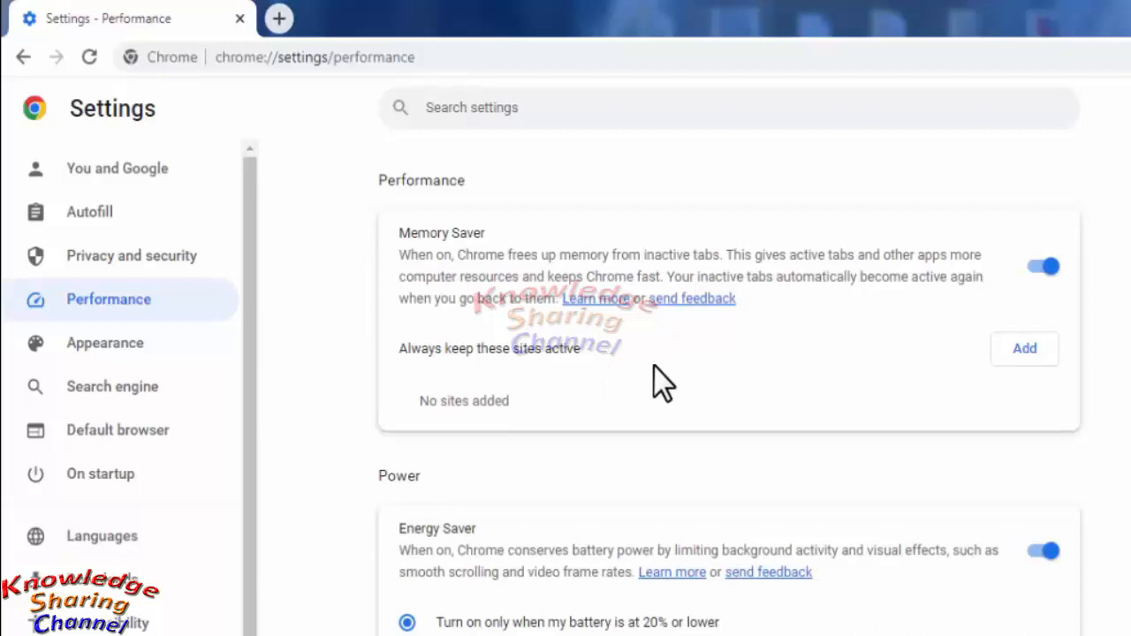
mouse_move(871, 389)
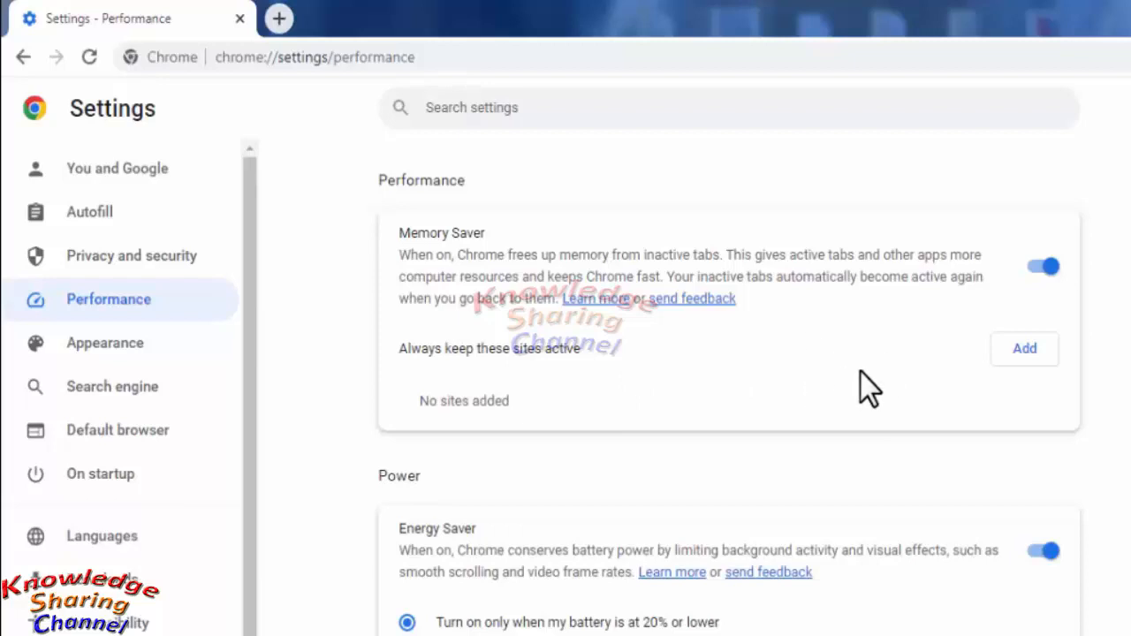
mouse_move(1025, 348)
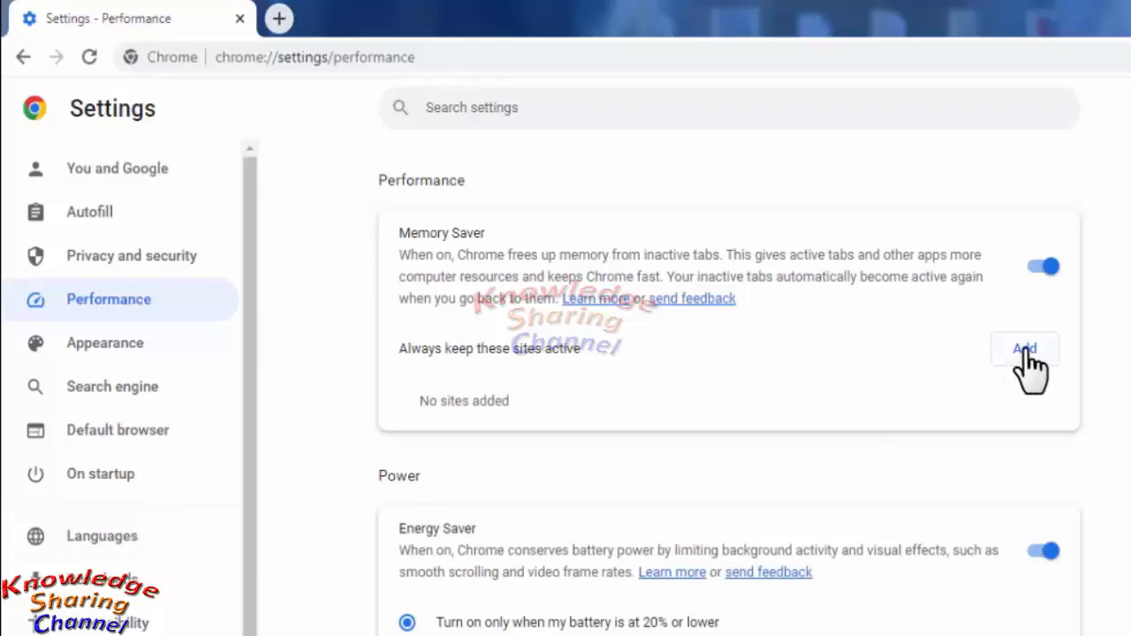
Step: Begin adding an always-active site and enter zmedia.in in the Site field
click(1023, 348)
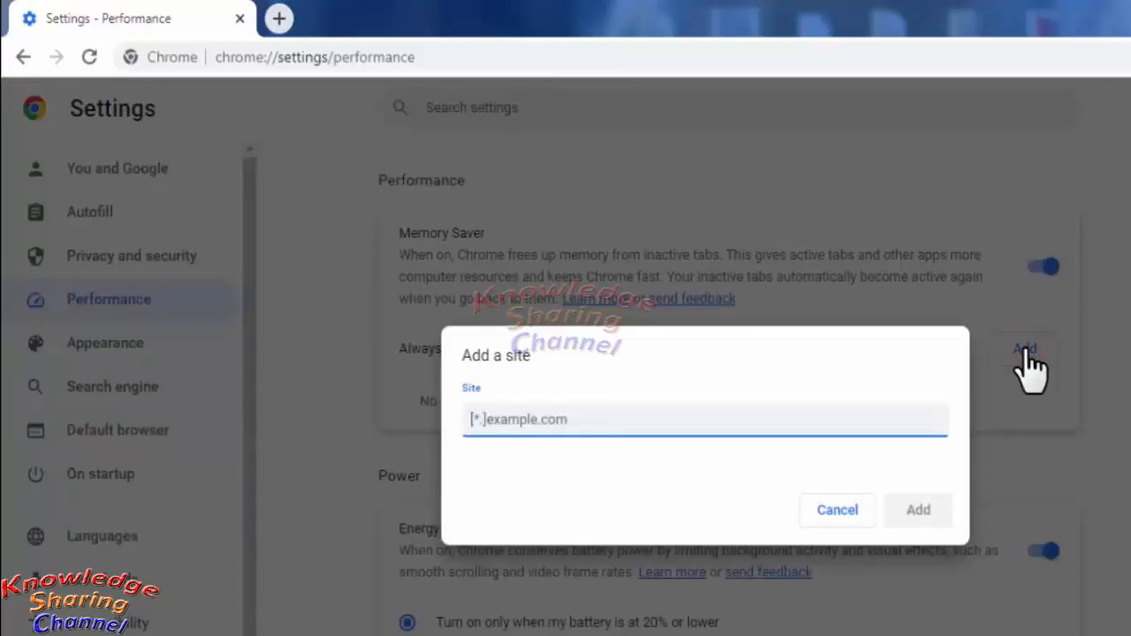
text(zmedia.in)
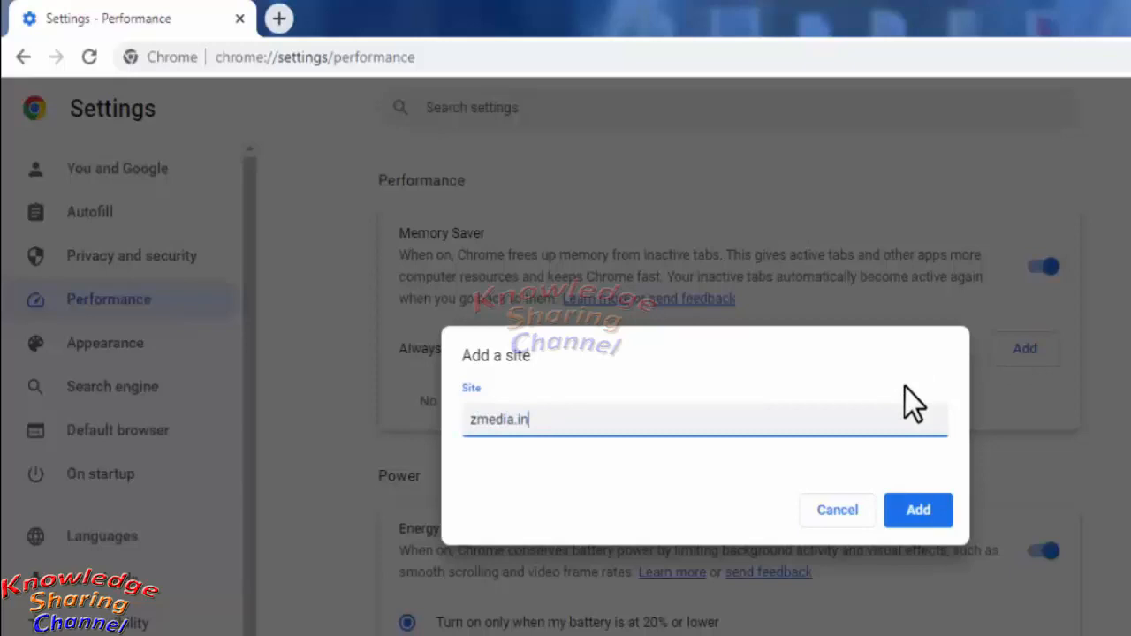
mouse_move(548, 455)
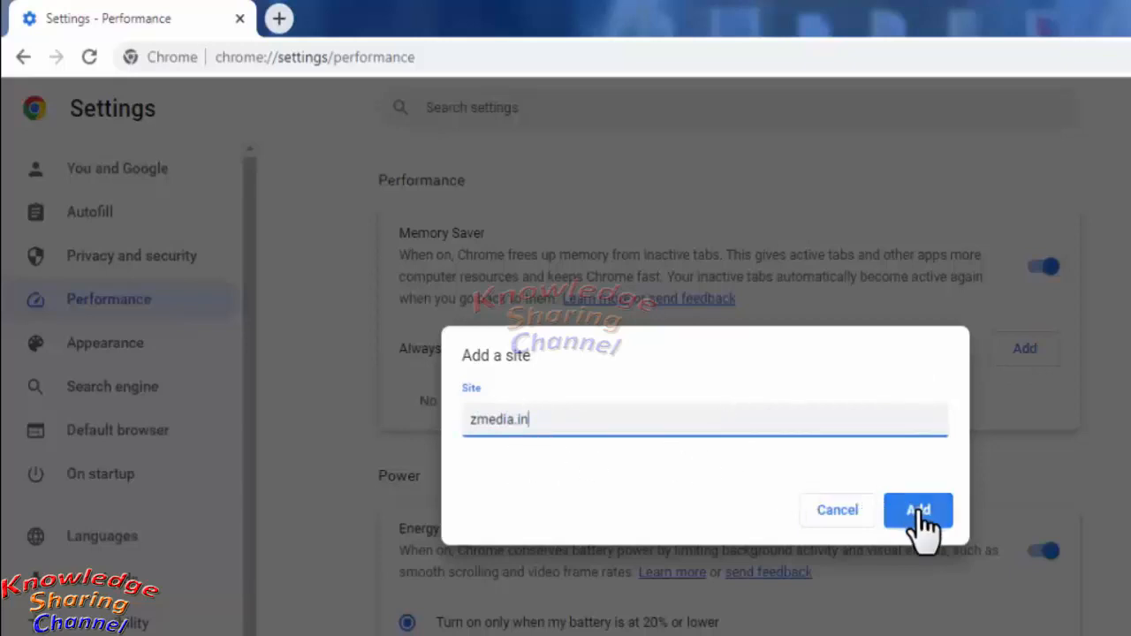
Step: Confirm the dialog so zmedia.in joins Memory Saver's always-active sites
click(917, 510)
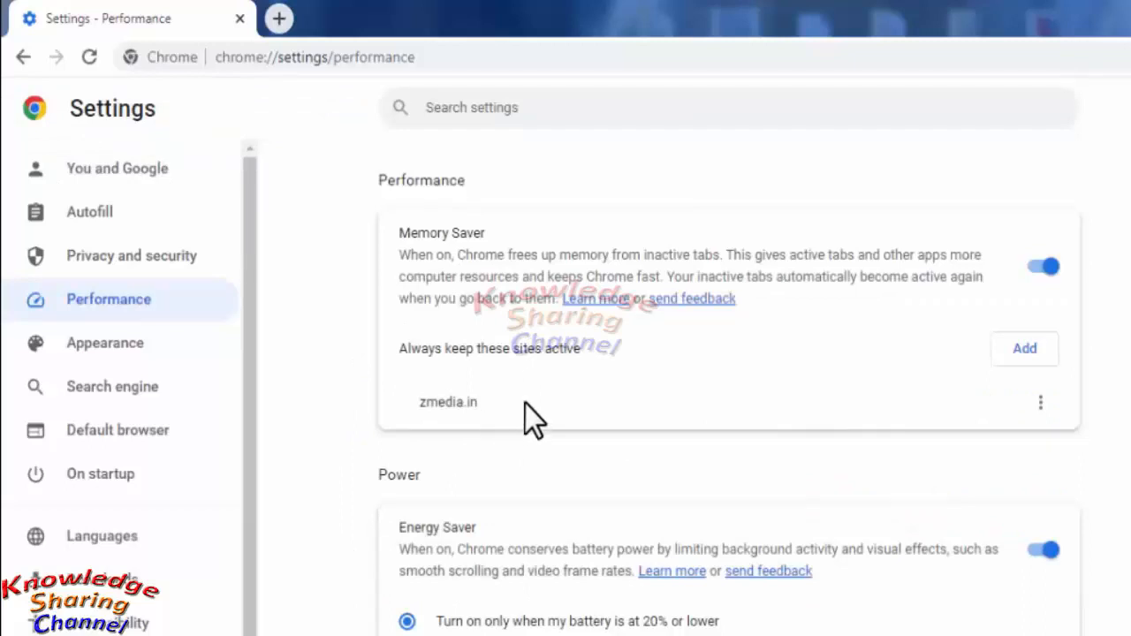
mouse_move(574, 416)
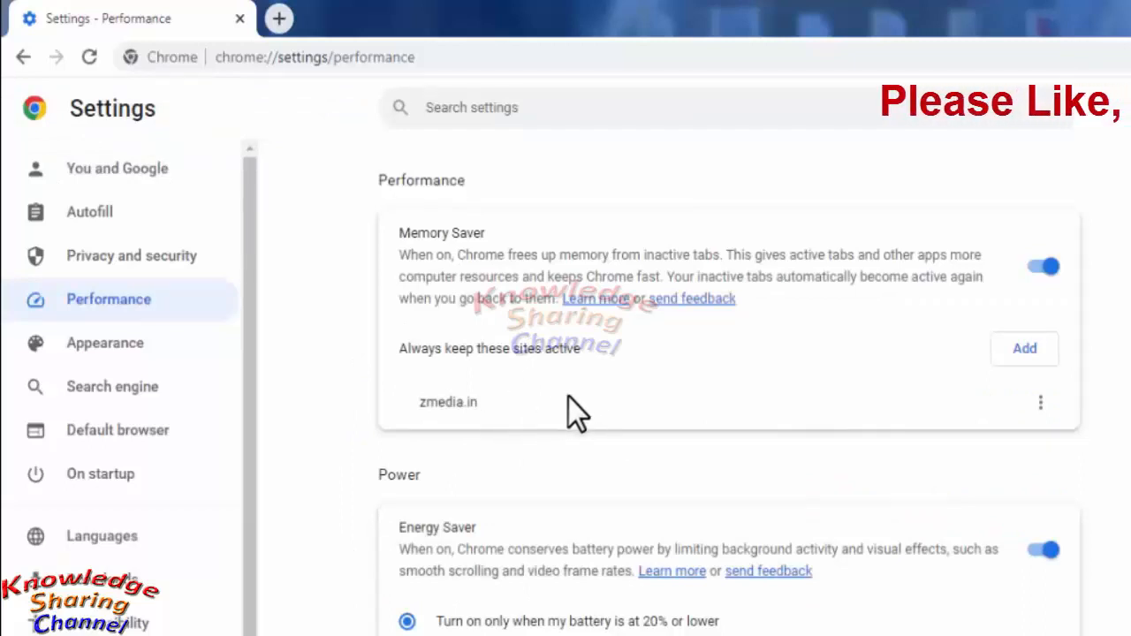
mouse_move(636, 416)
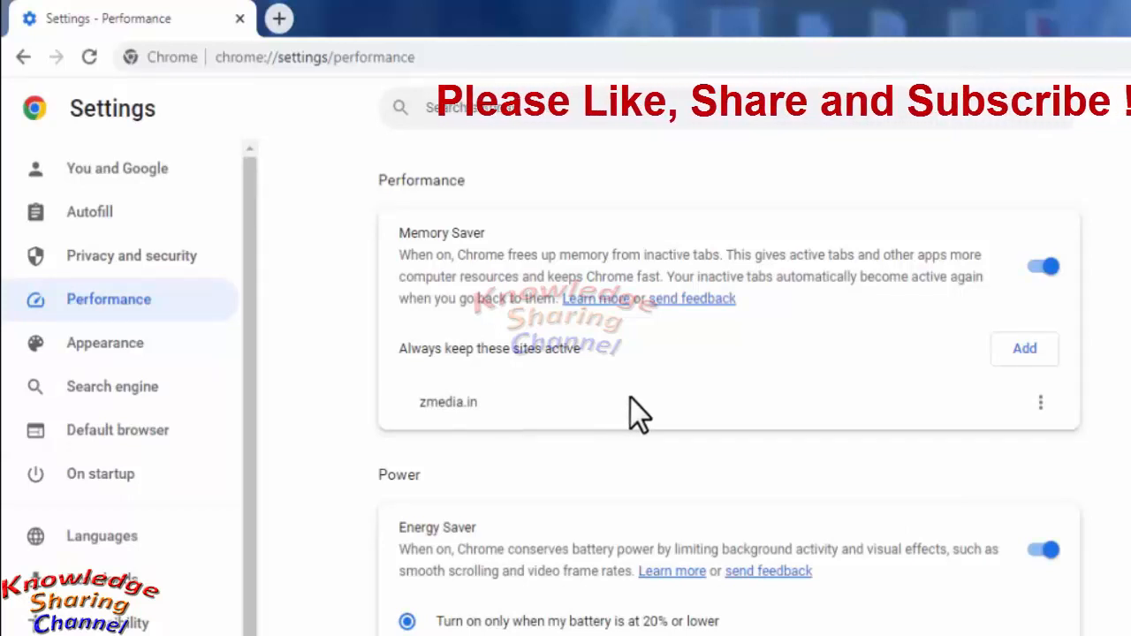
mouse_move(818, 394)
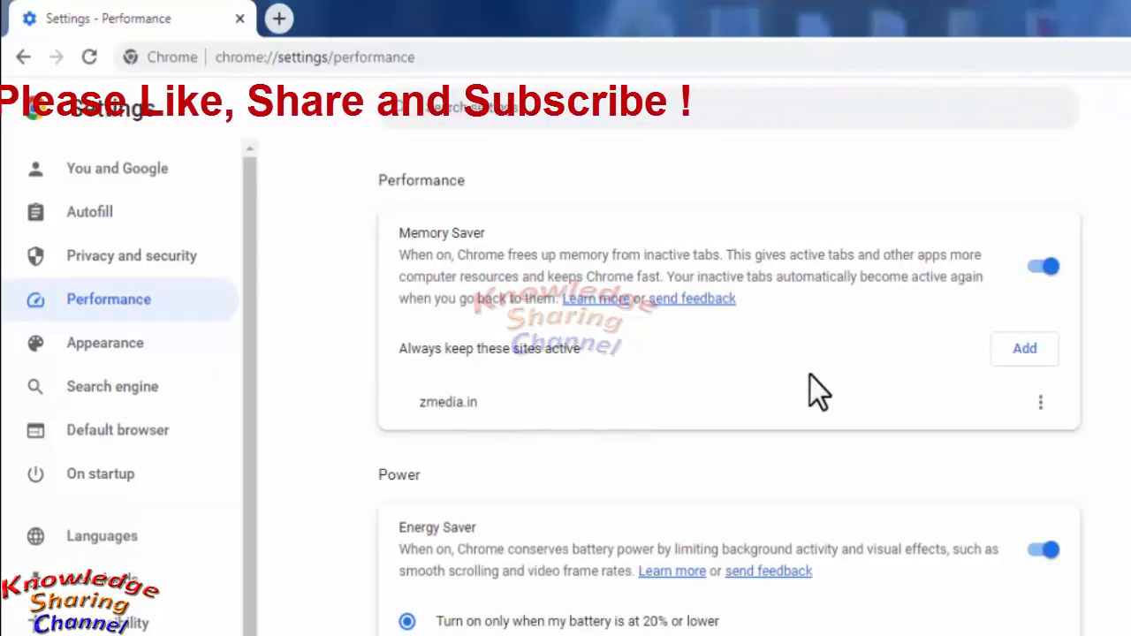